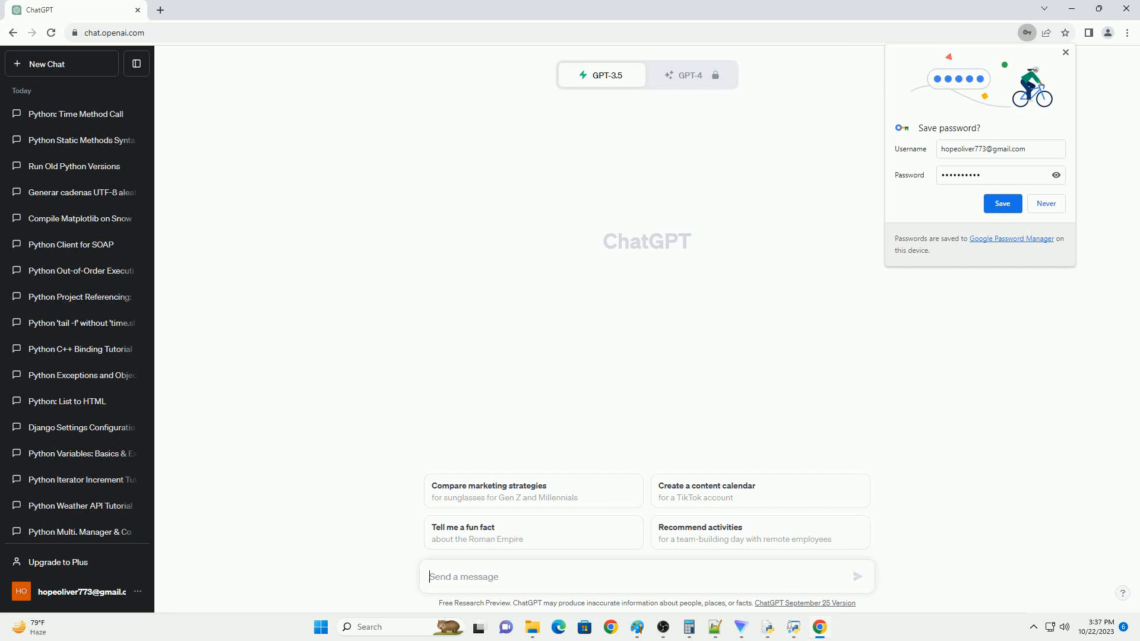
Submit the prompt for a home video library tutorial with Tkinter and SQLite and follow the generated answer.
click(857, 577)
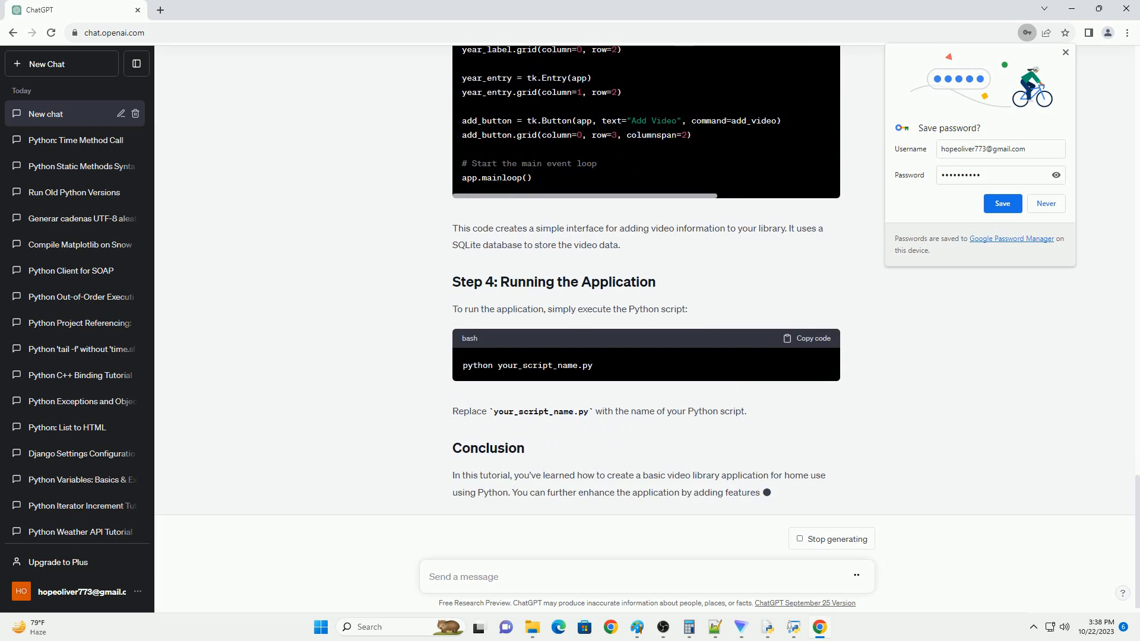
scroll(down, 3)
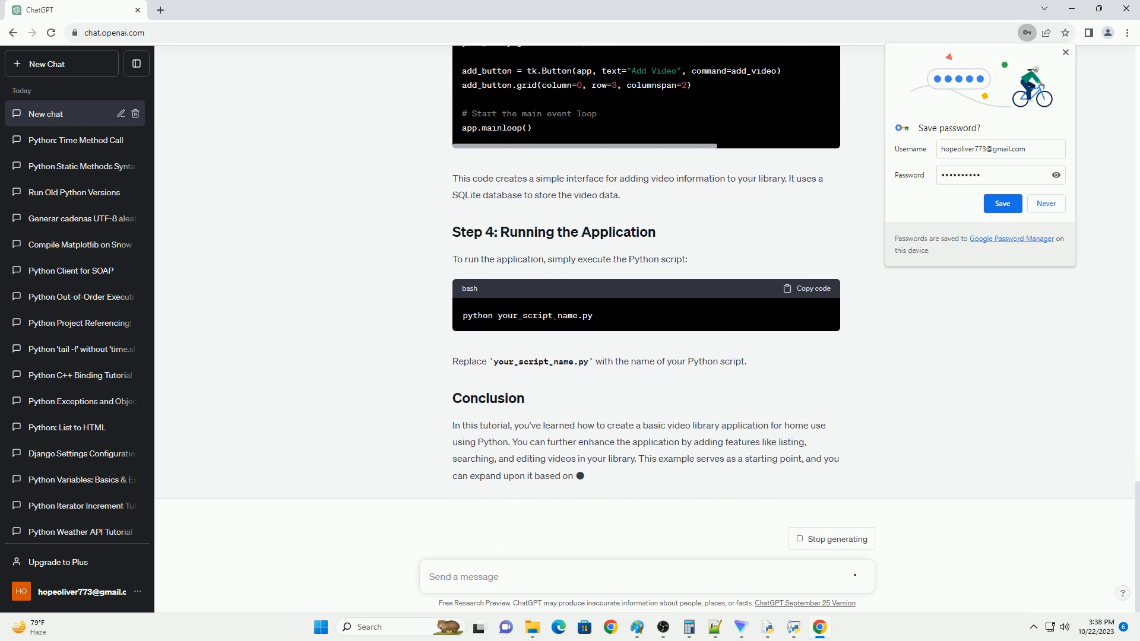